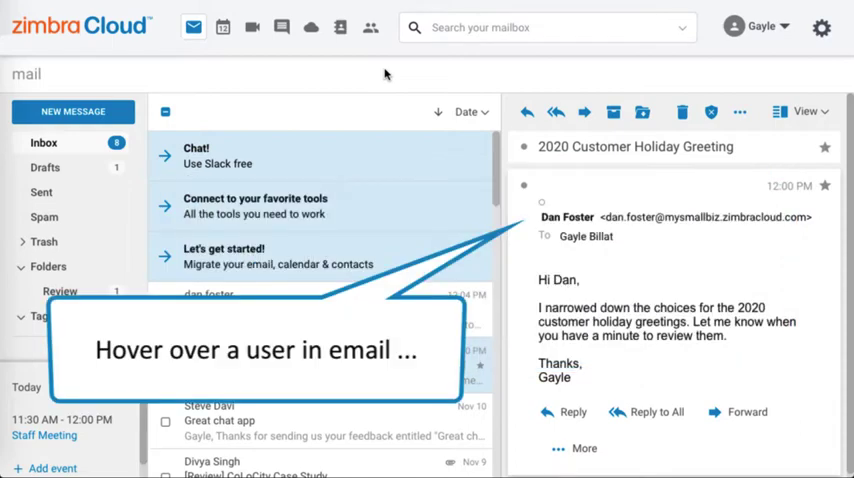
mouse_move(490, 180)
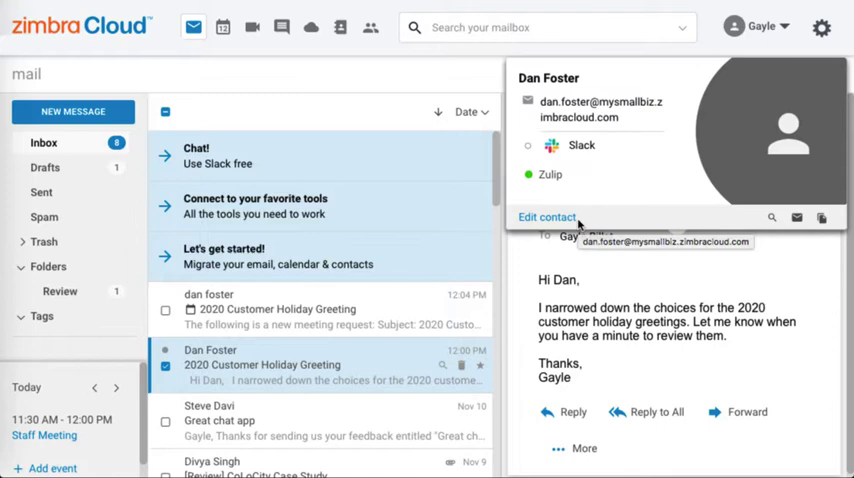
mouse_move(550, 180)
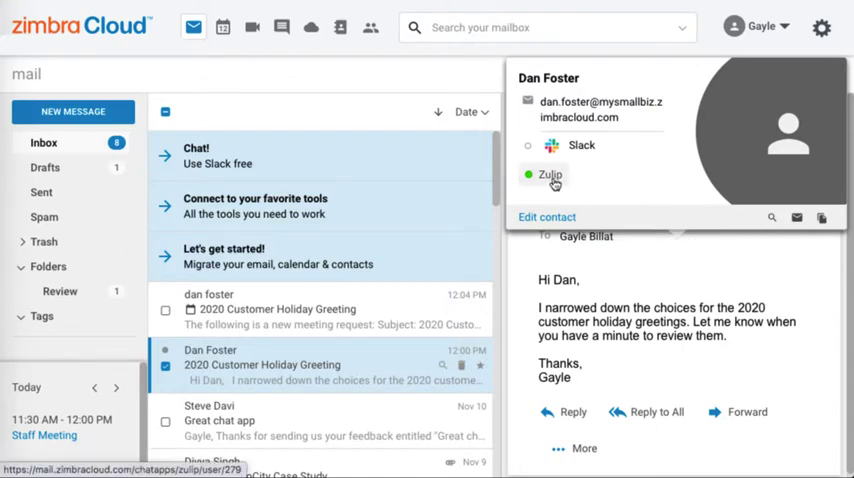
mouse_move(224, 28)
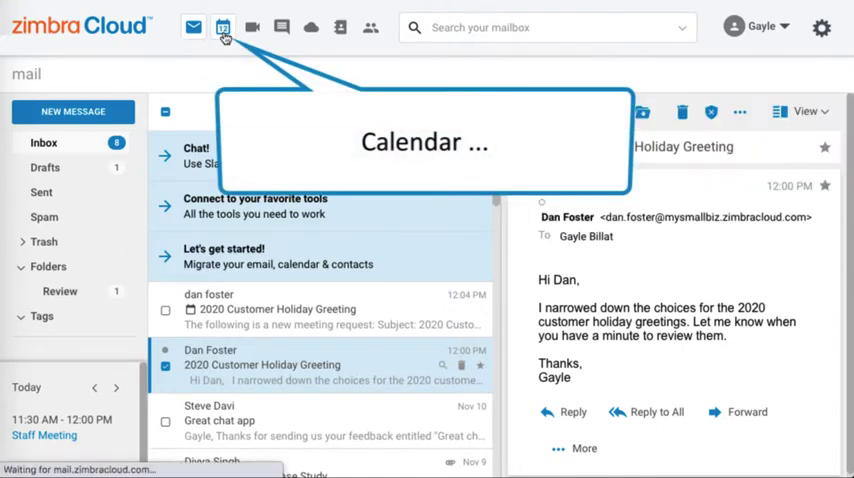
left_click(224, 28)
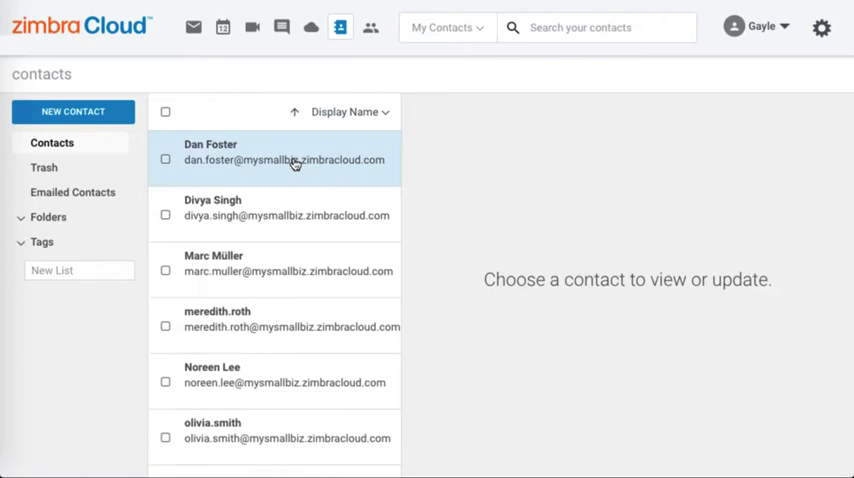
left_click(276, 160)
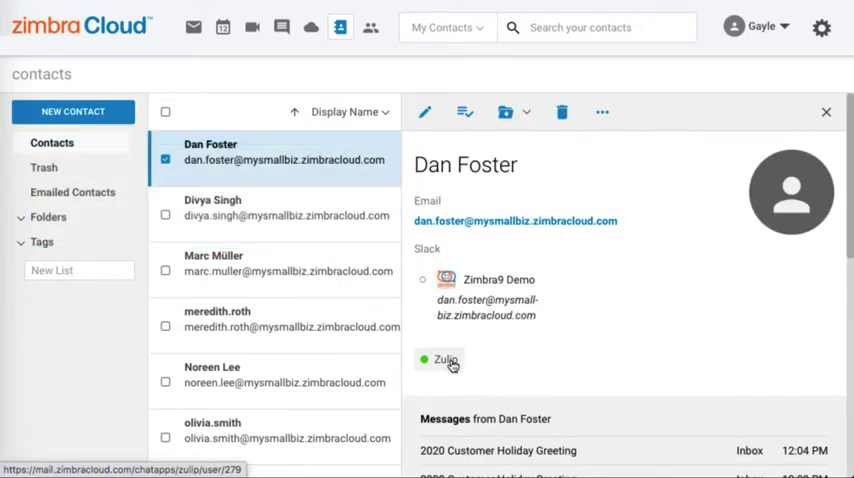
left_click(446, 360)
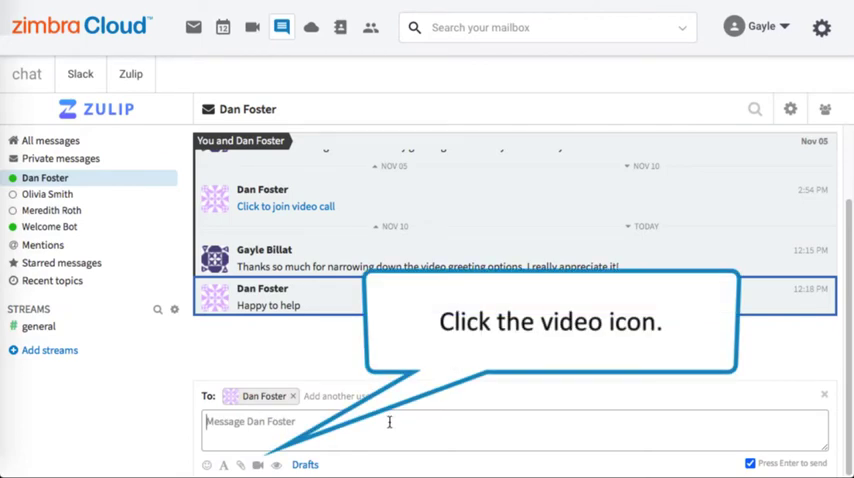
left_click(258, 464)
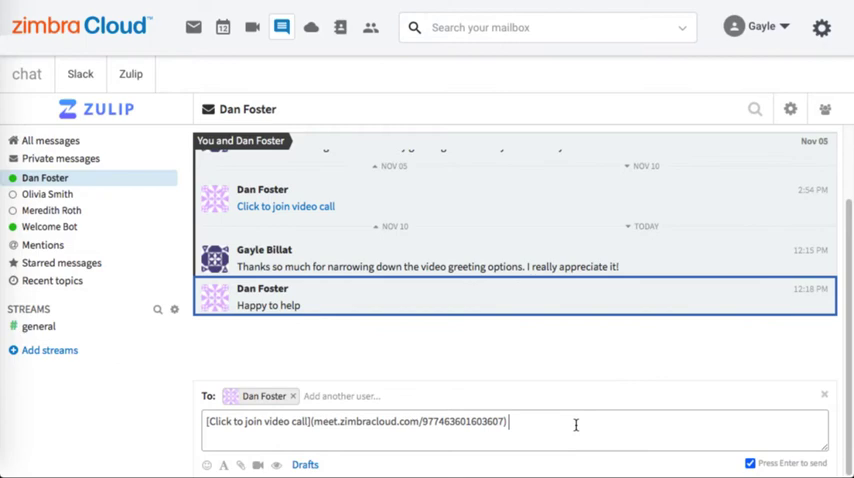
key("Return")
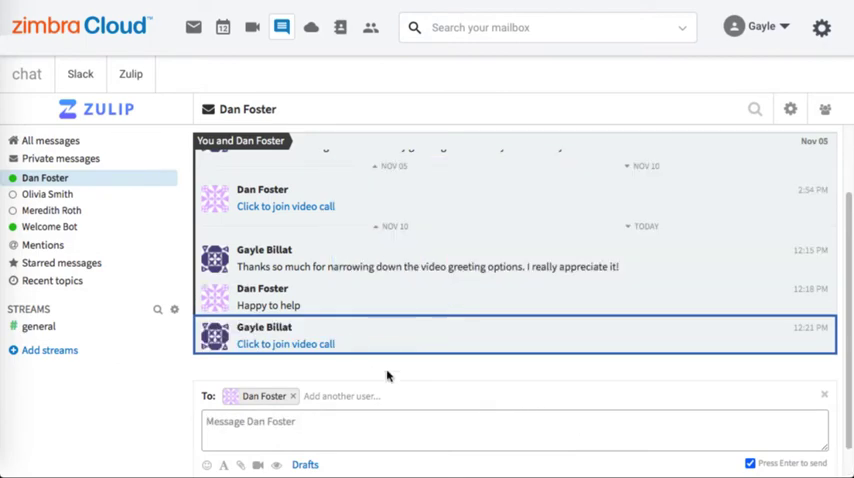
- Join the Jitsi meeting from the sent link, identifying as the host
left_click(284, 344)
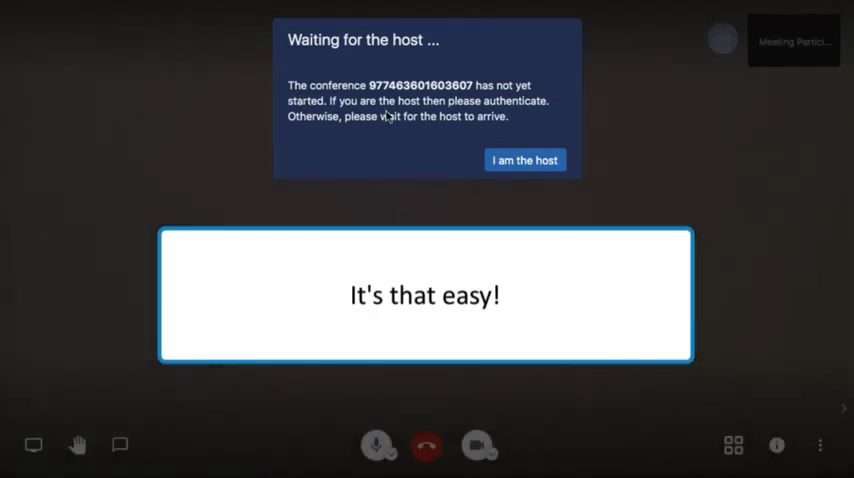
left_click(524, 160)
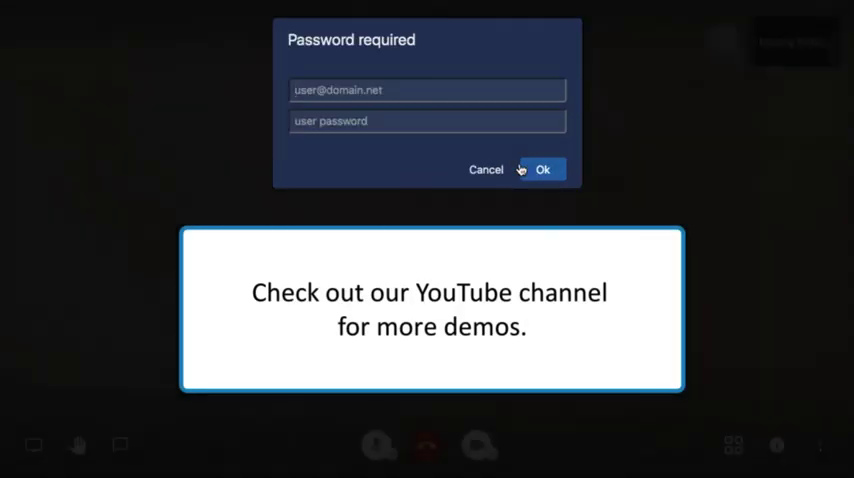